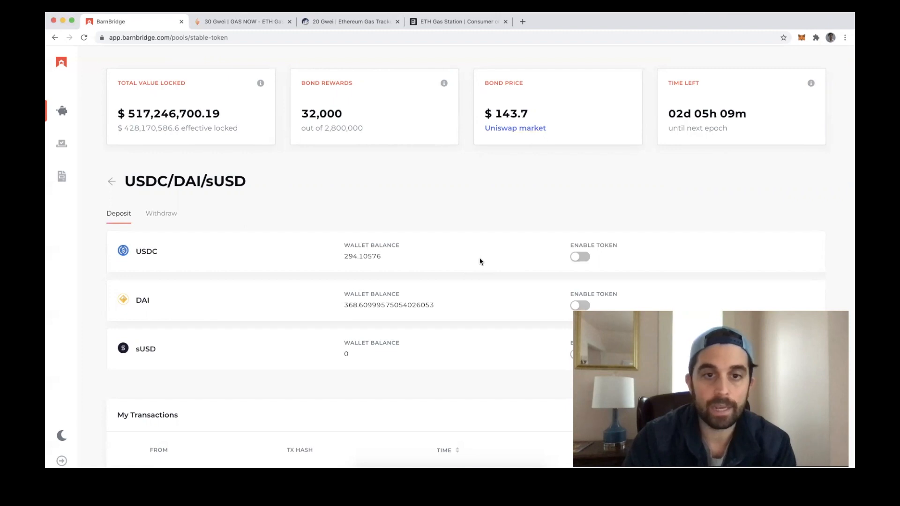
mouse_move(288, 257)
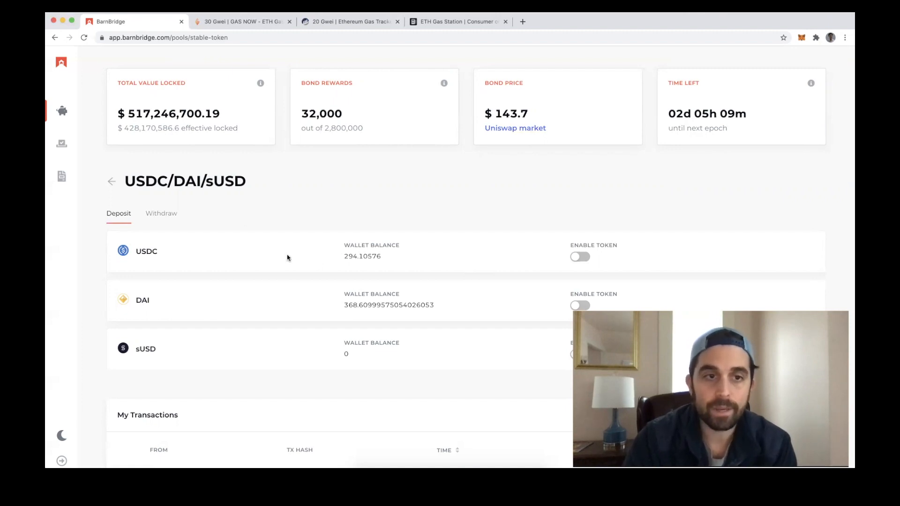
mouse_move(168, 241)
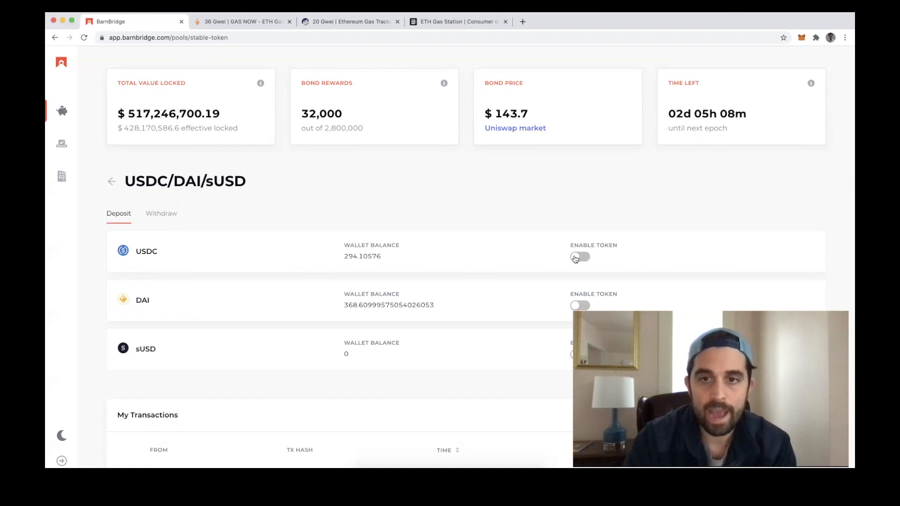
Enable USDC for BarnBridge, view the transaction fee options, then dismiss the popup.
left_click(579, 257)
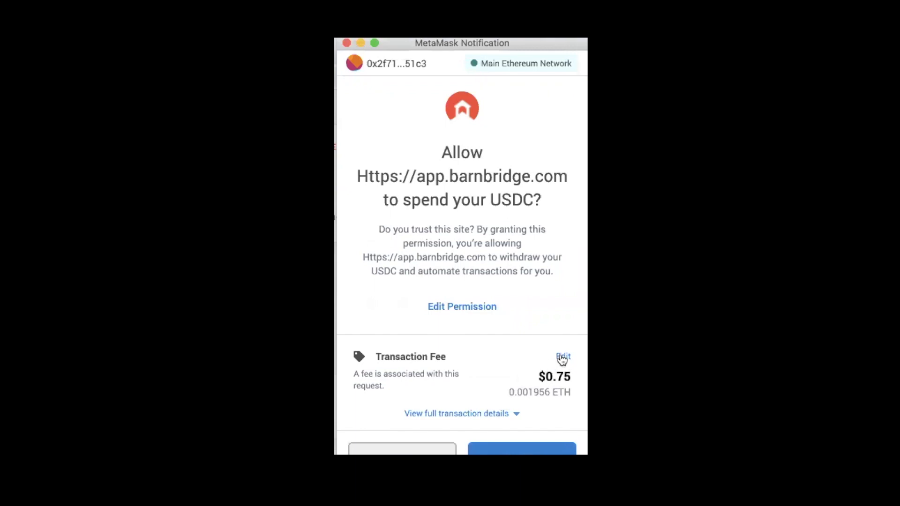
mouse_move(431, 360)
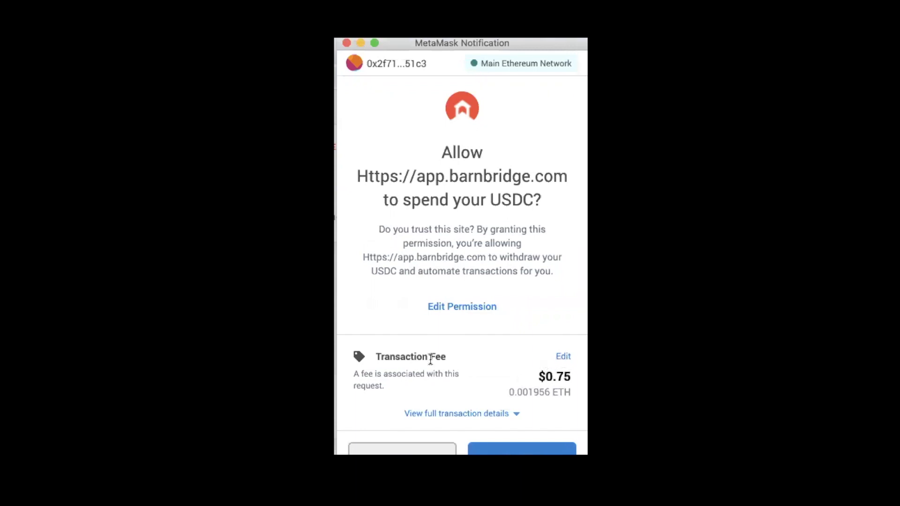
left_click(563, 357)
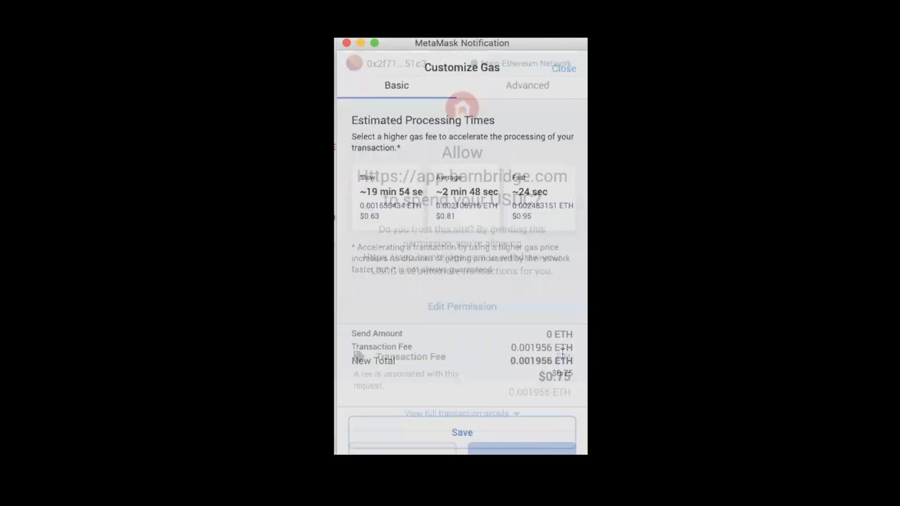
left_click(527, 85)
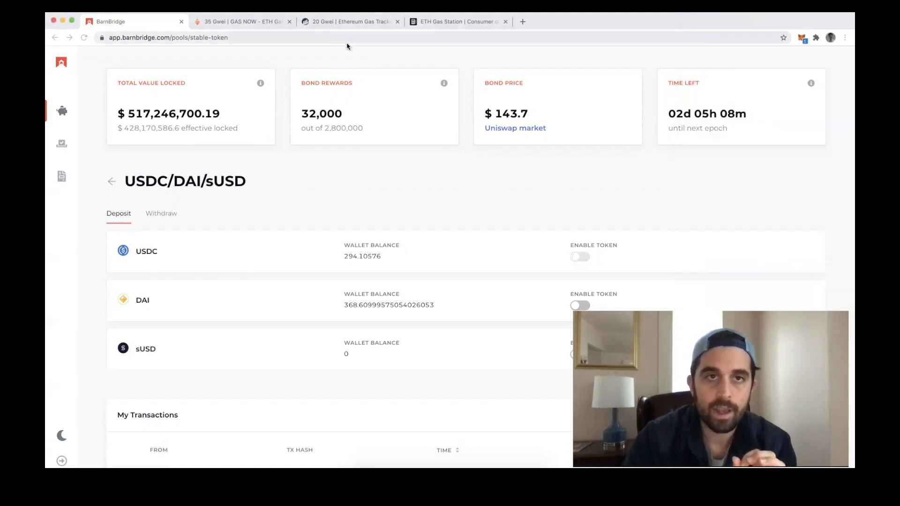
Check the GasNow tab's Rapid, Fast, Standard and Slow gas price estimates.
left_click(241, 22)
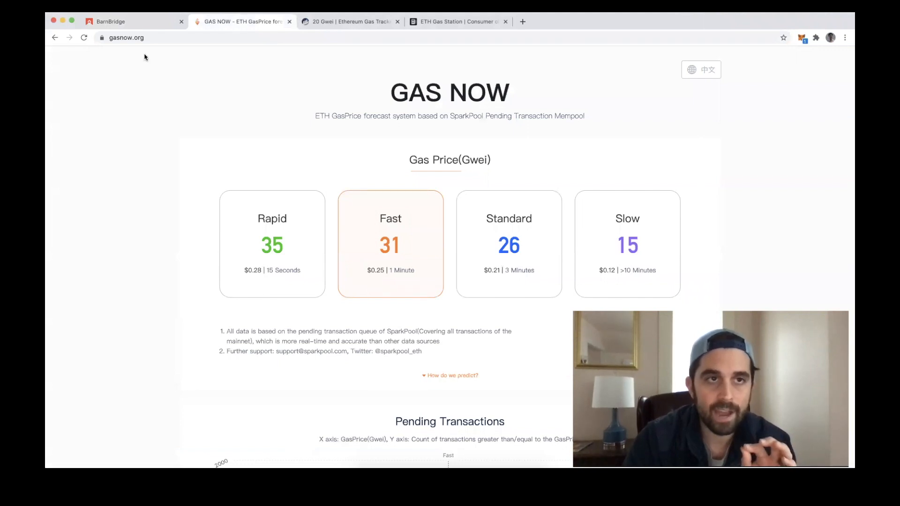
mouse_move(367, 202)
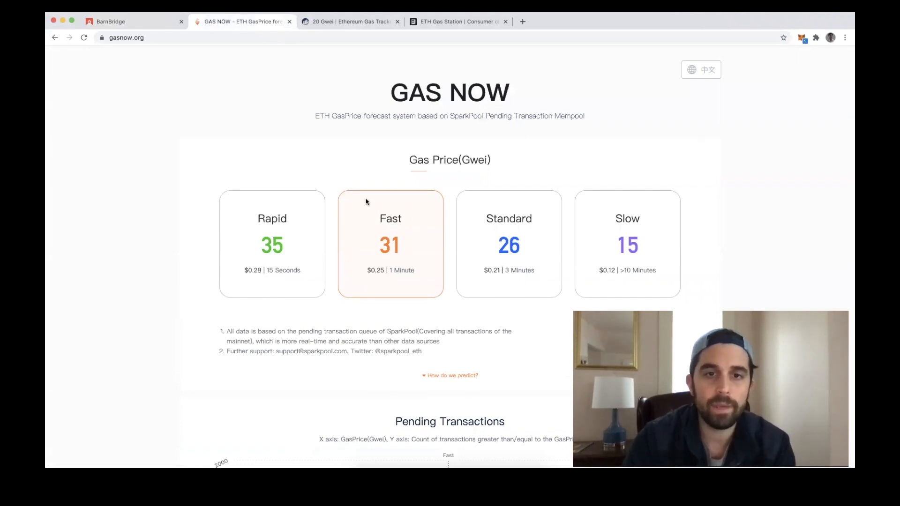
mouse_move(371, 252)
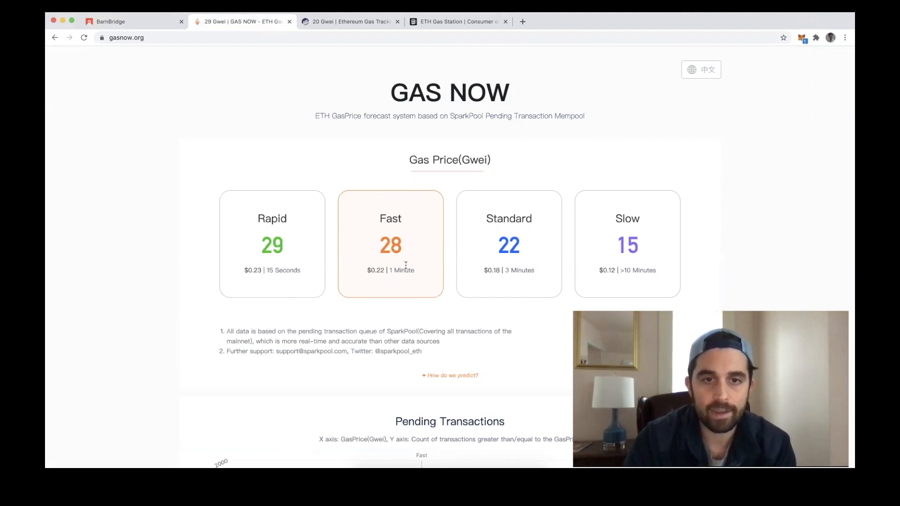
mouse_move(401, 263)
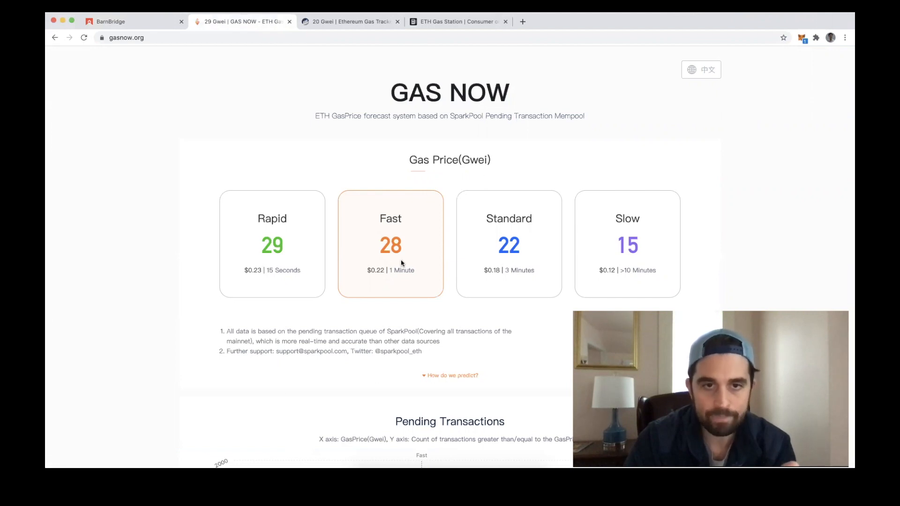
mouse_move(502, 228)
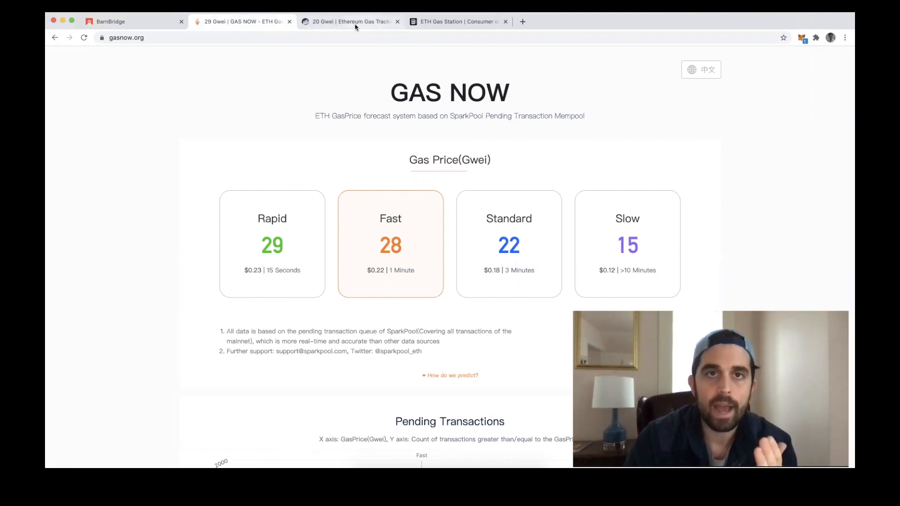
Compare Etherscan Gas Tracker and ETH Gas Station prices, then return to GasNow.
left_click(348, 22)
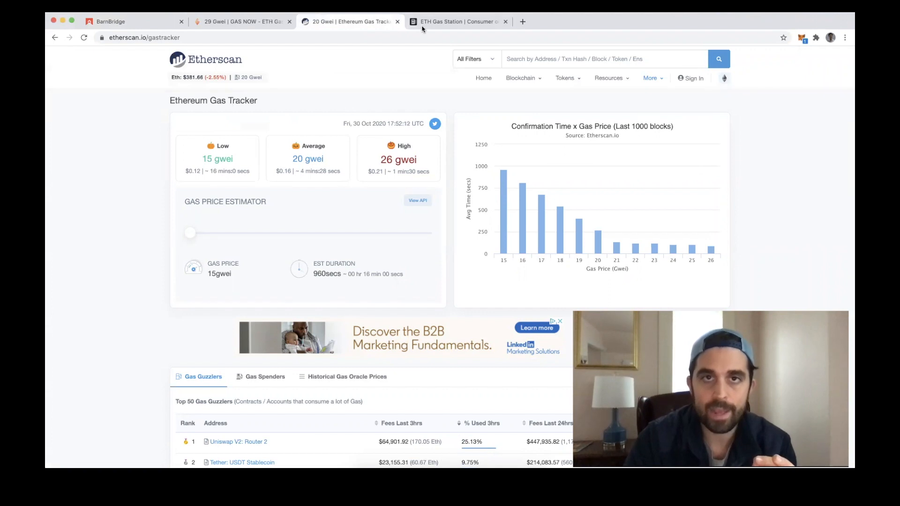
left_click(456, 22)
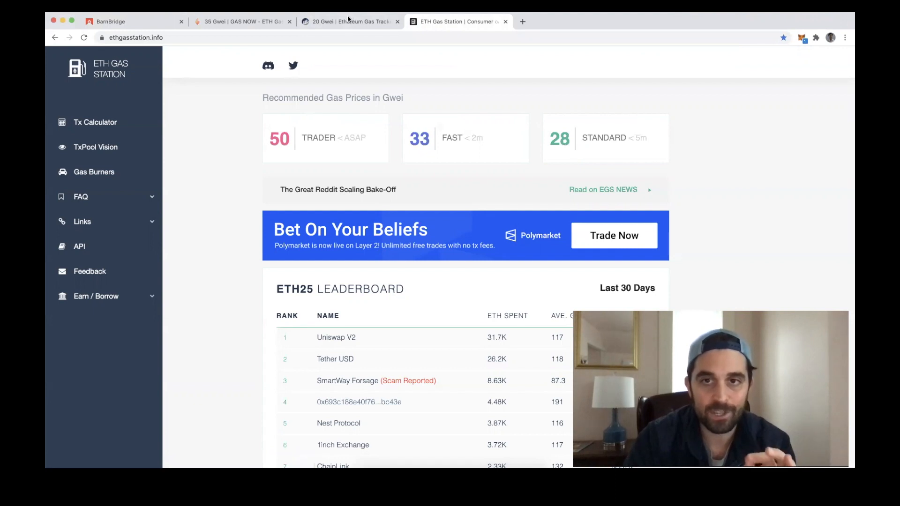
mouse_move(371, 82)
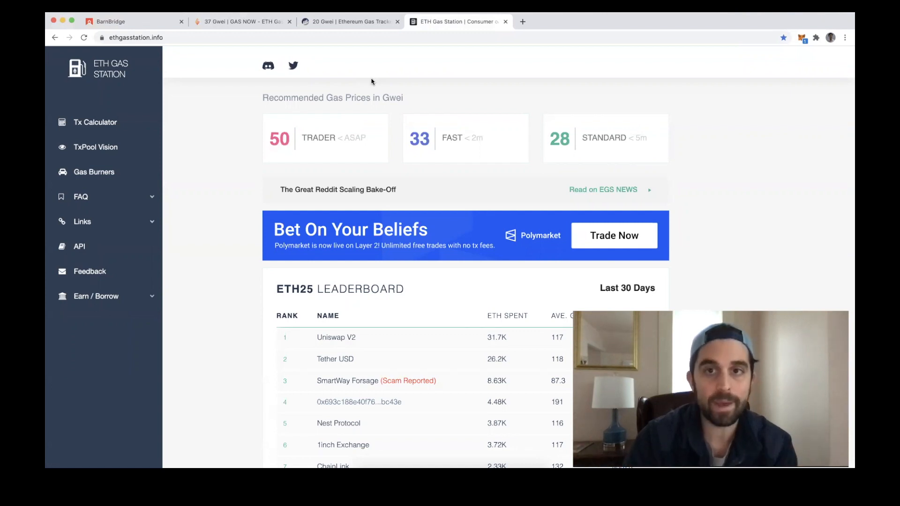
left_click(241, 22)
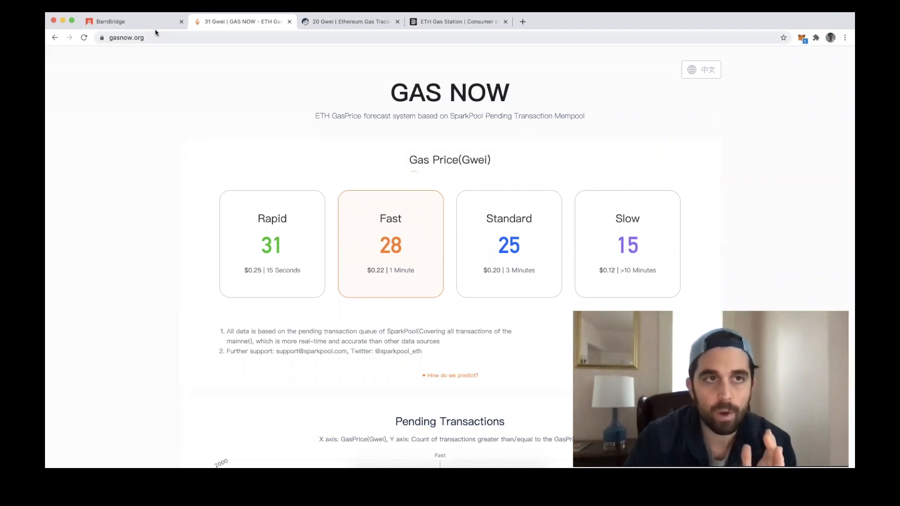
Reopen the USDC approval and save a 28 gwei Advanced gas price (about $0.81 fee).
left_click(108, 21)
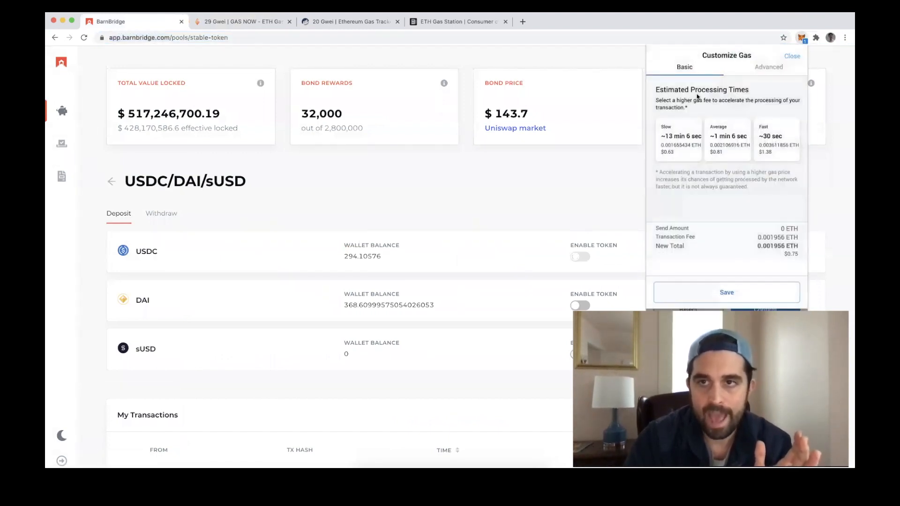
left_click(768, 67)
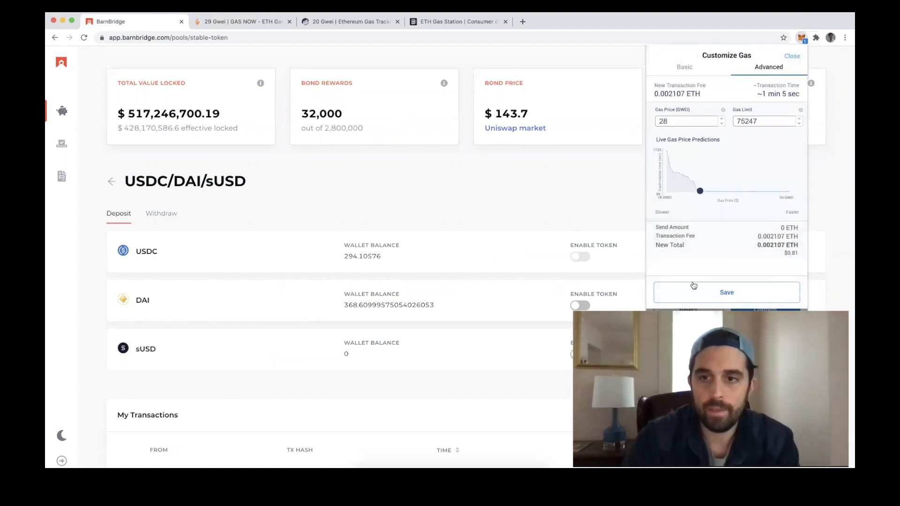
left_click(727, 292)
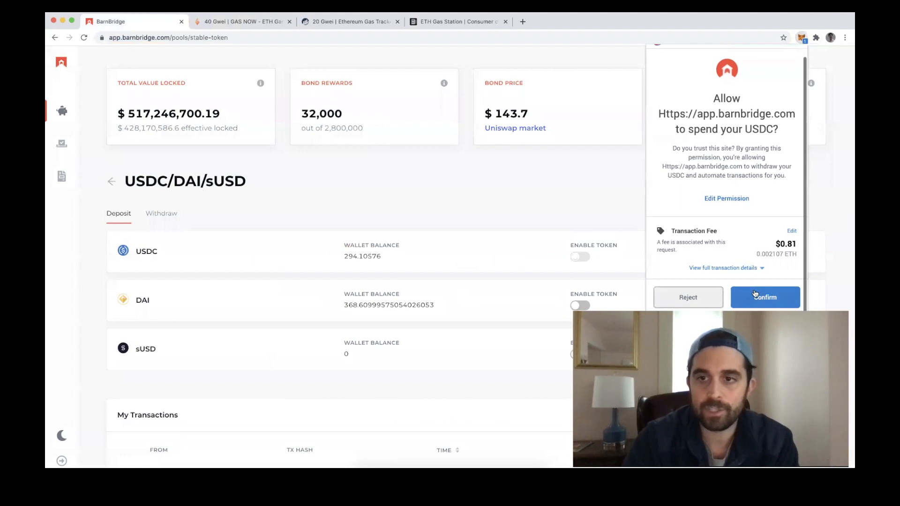